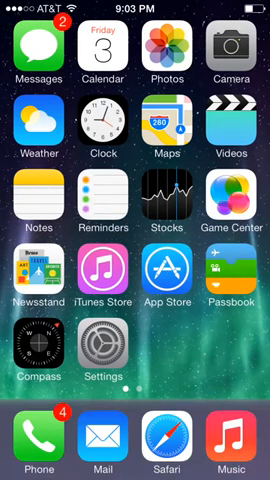
Step: Reach Barrel's Mode list in Settings, with Cube (inside) selected, then exit Settings
scroll("left", 3)
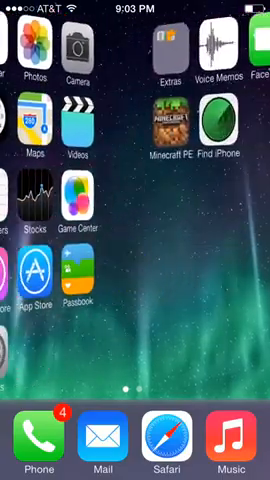
scroll("right", 3)
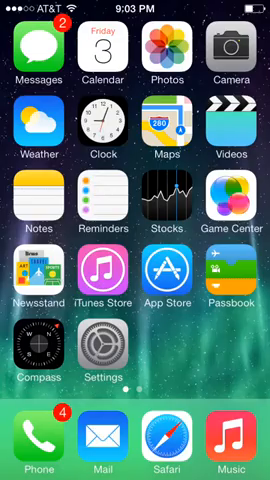
scroll("left", 3)
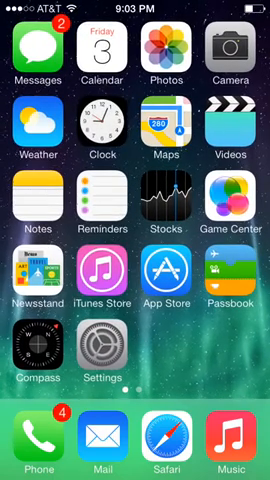
scroll("left", 3)
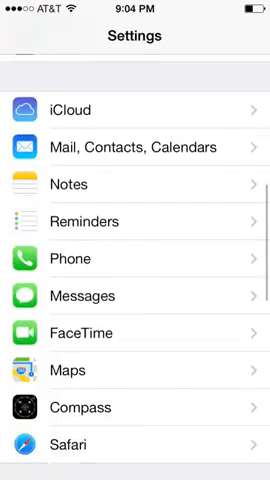
scroll("down", 3)
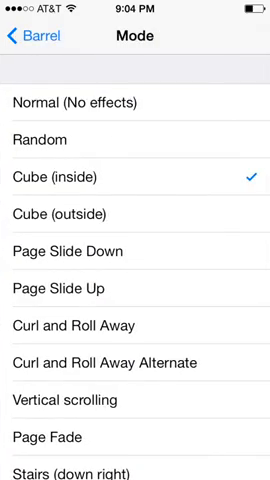
key("home")
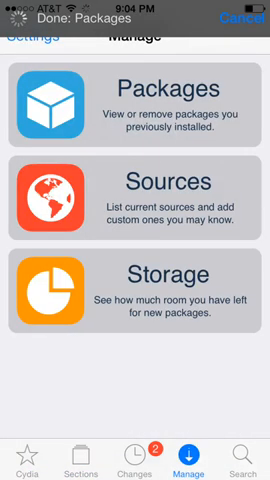
Step: Reload Cydia's Sources list and bring up the empty package search screen
left_click(135, 196)
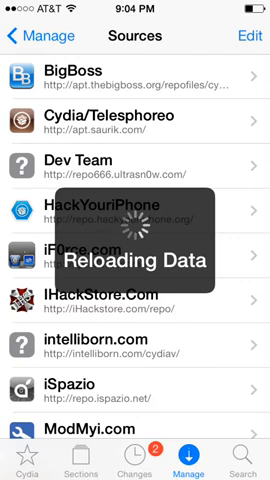
left_click(241, 455)
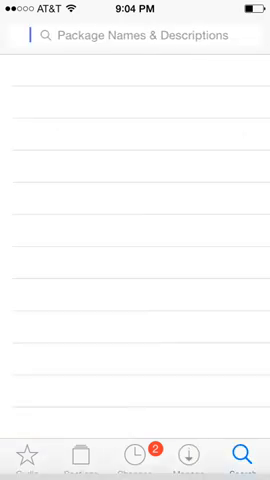
Step: Search Cydia for 'Ba' and open the installed Barrel package
type("Barrel")
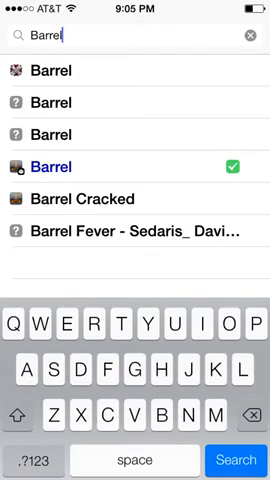
left_click(252, 36)
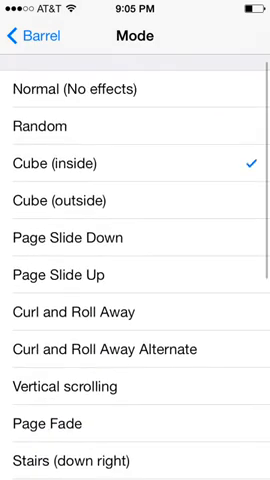
Step: Choose the Snake transition and swipe through home-screen pages to test it
scroll("down", 3)
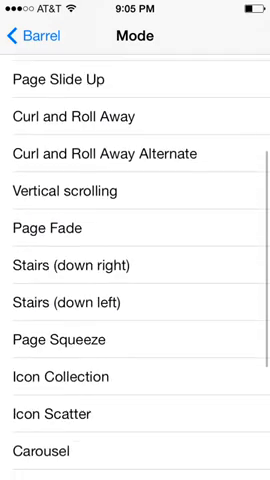
scroll("down", 3)
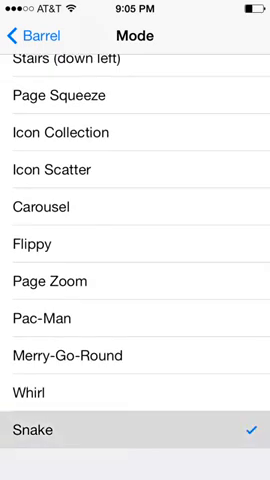
key("home")
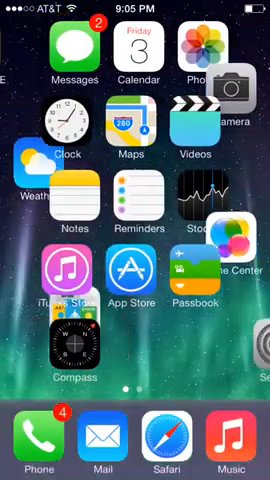
scroll("left", 3)
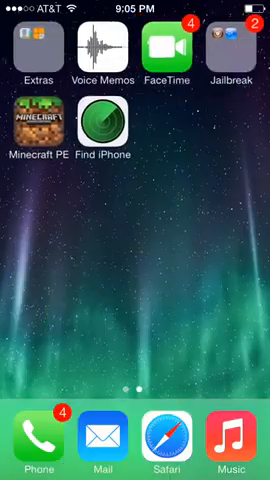
scroll("left", 3)
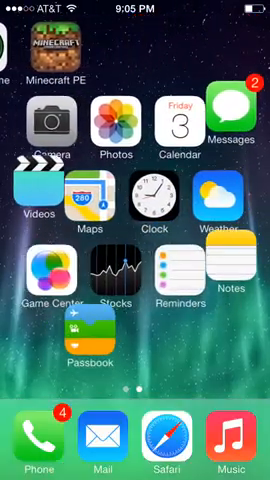
scroll("left", 3)
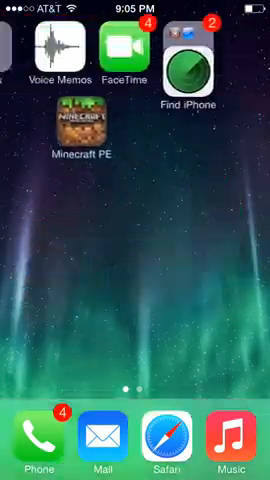
scroll("left", 3)
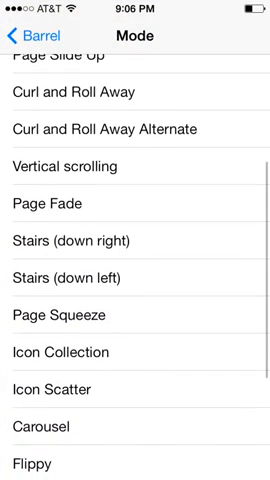
Step: Change Barrel's mode from Stairs (down right) to Page Slide Up and return home
left_click(135, 241)
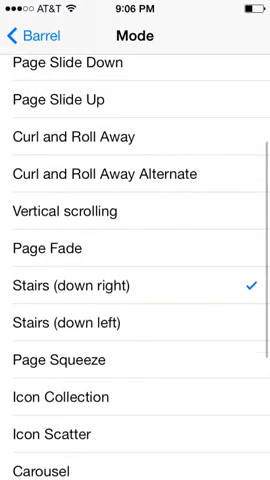
scroll("down", 3)
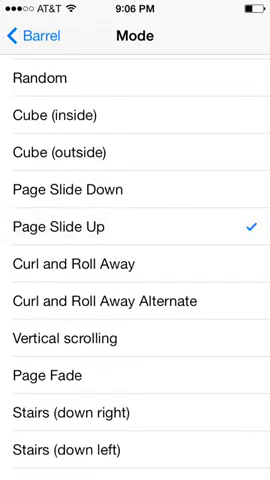
key("home")
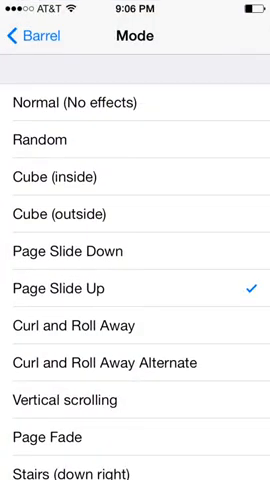
key("home")
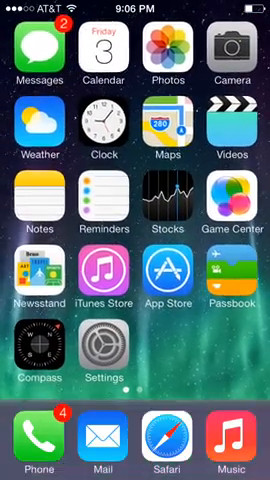
scroll("left", 3)
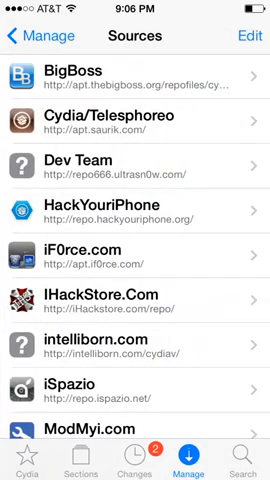
Step: Put Cydia Sources into editing mode, cancel the add-source prompt, and leave Cydia
left_click(243, 36)
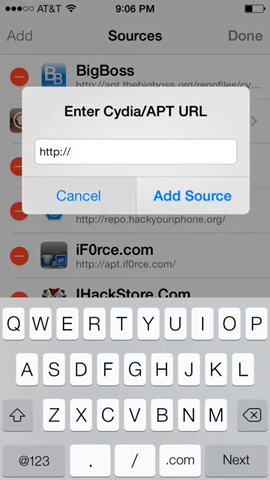
left_click(76, 195)
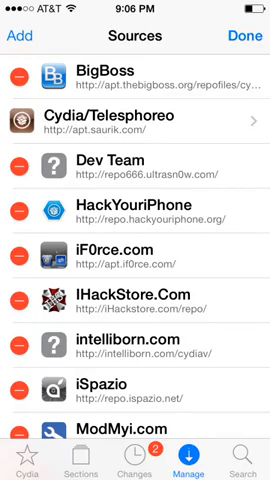
key("home")
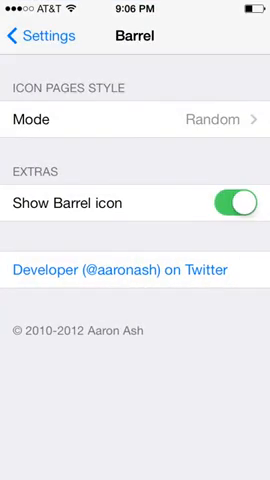
Step: Open RecordMyScreen settings and scroll through its video and audio options
left_click(28, 38)
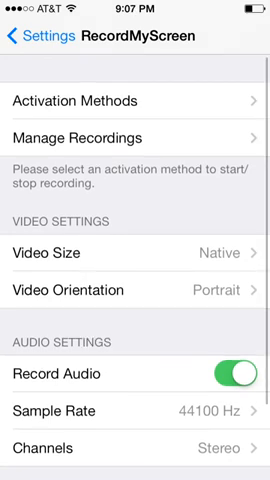
scroll("down", 3)
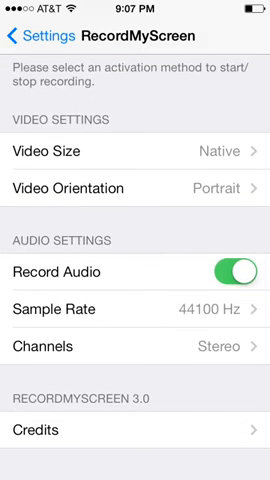